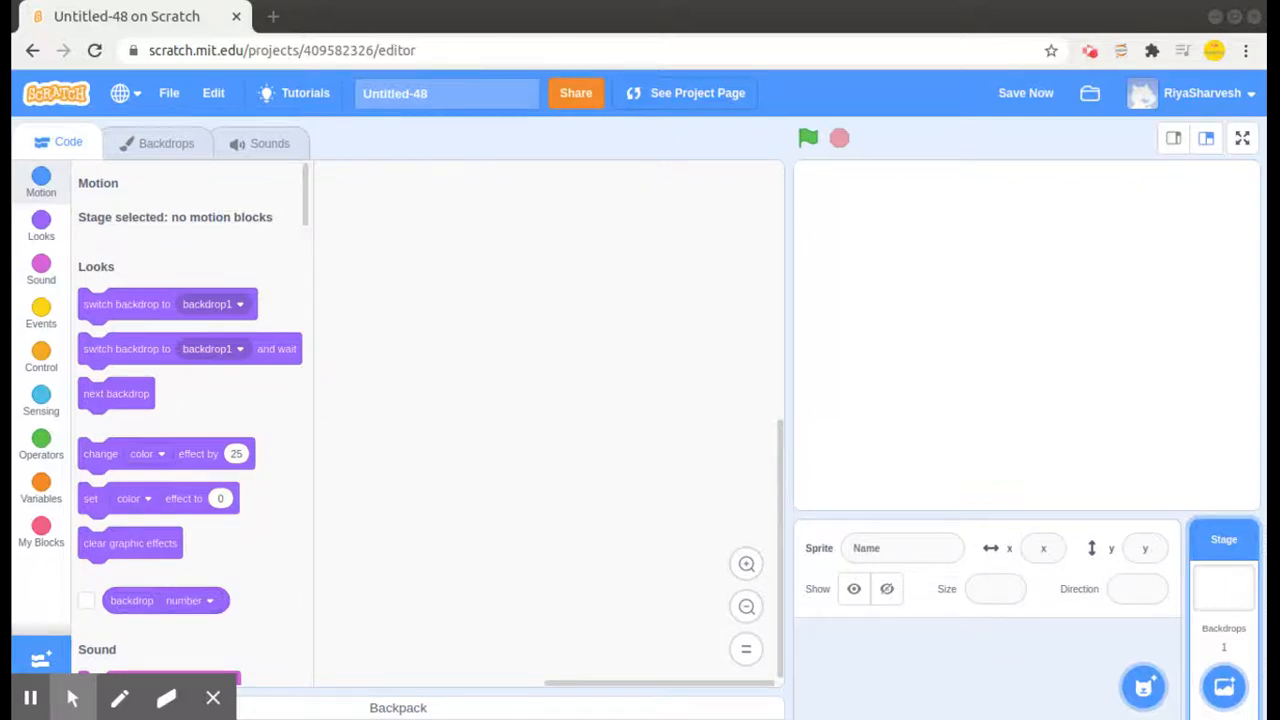
# - Save the still-empty new project with Save Now
pyautogui.click(1024, 94)
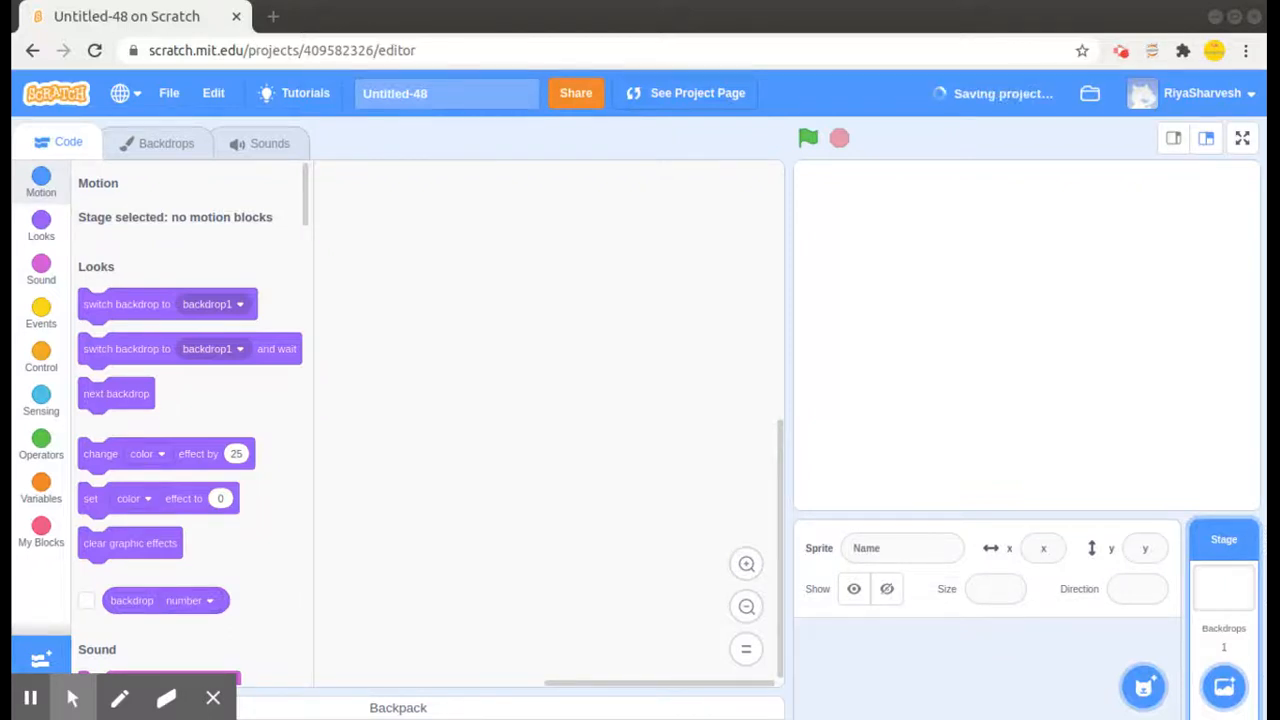
pyautogui.moveTo(1148, 692)
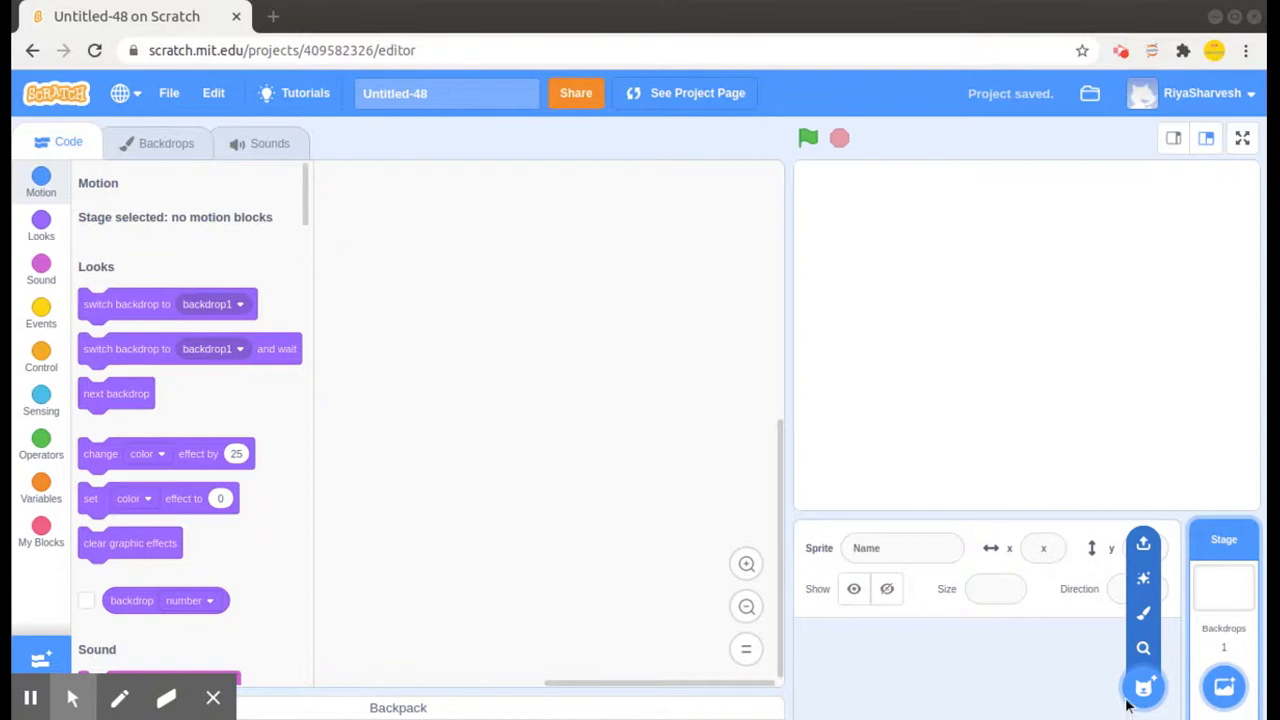
pyautogui.moveTo(1144, 646)
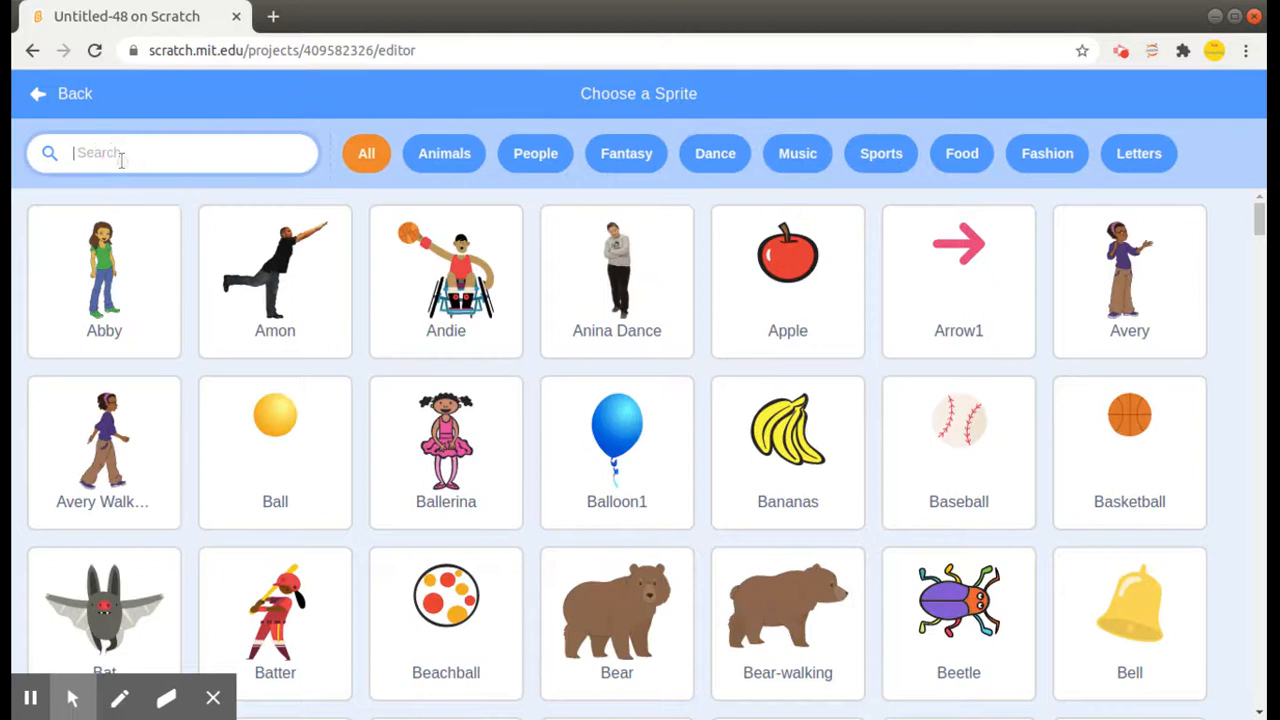
# - Search the sprite library for 'Dani' and add Dani to the stage
pyautogui.write('Dani')
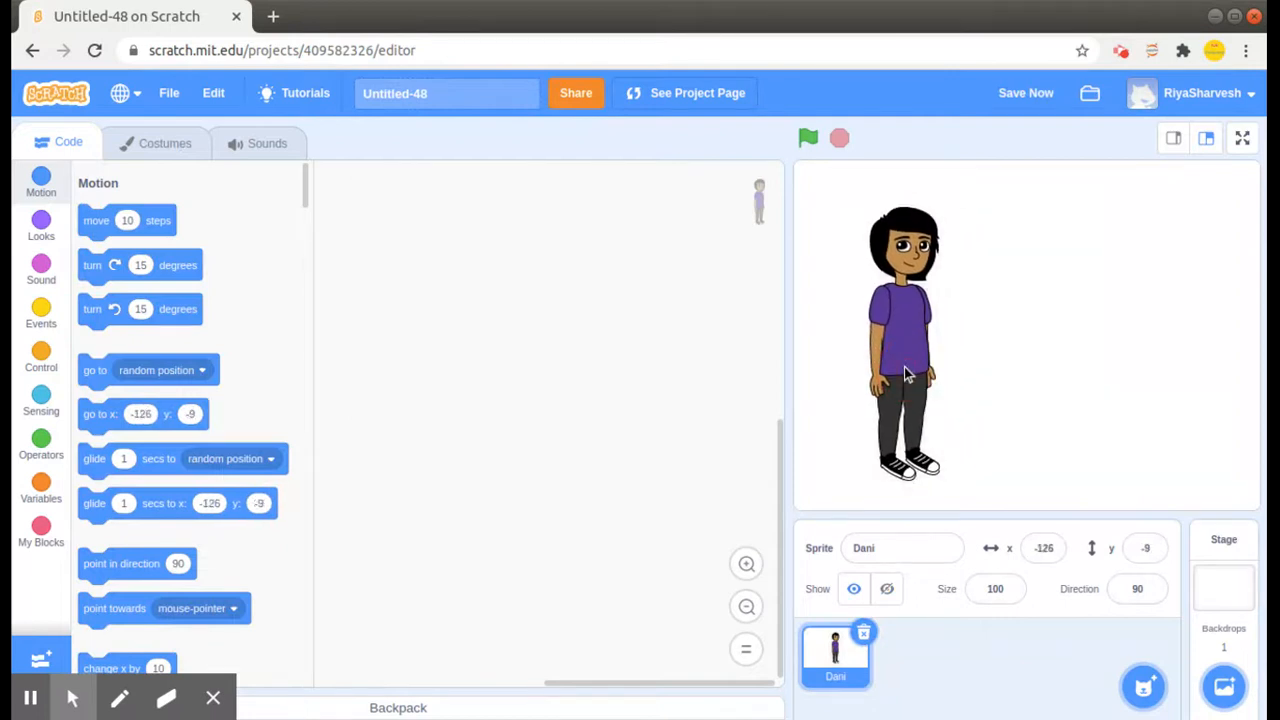
# - Duplicate the Dani sprite so a second figure, Dani2, stands beside it
pyautogui.rightClick(836, 656)
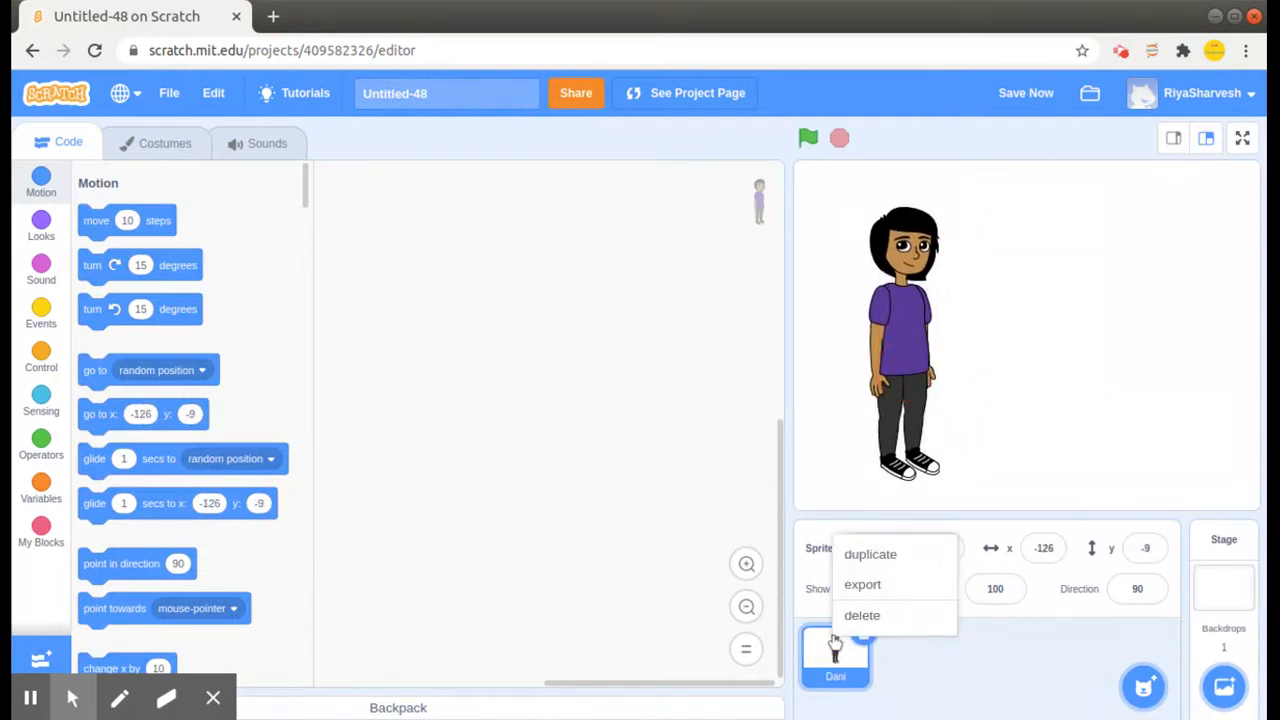
pyautogui.click(868, 554)
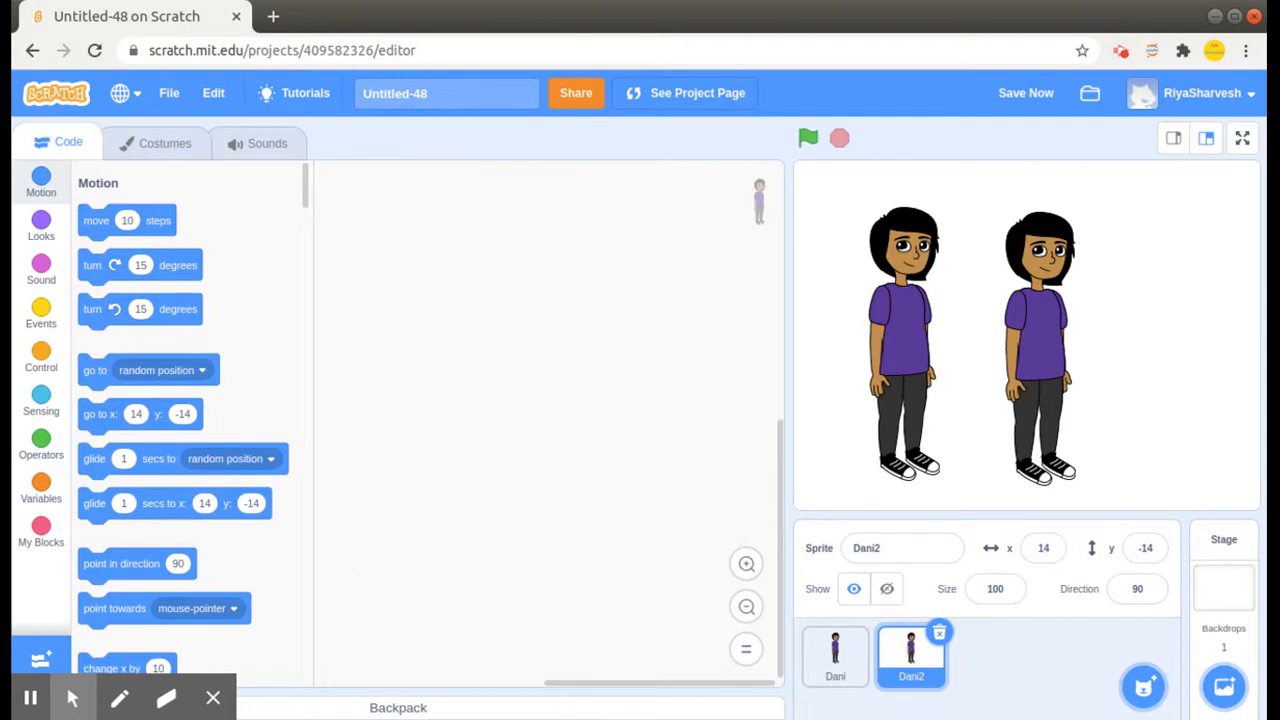
pyautogui.moveTo(228, 182)
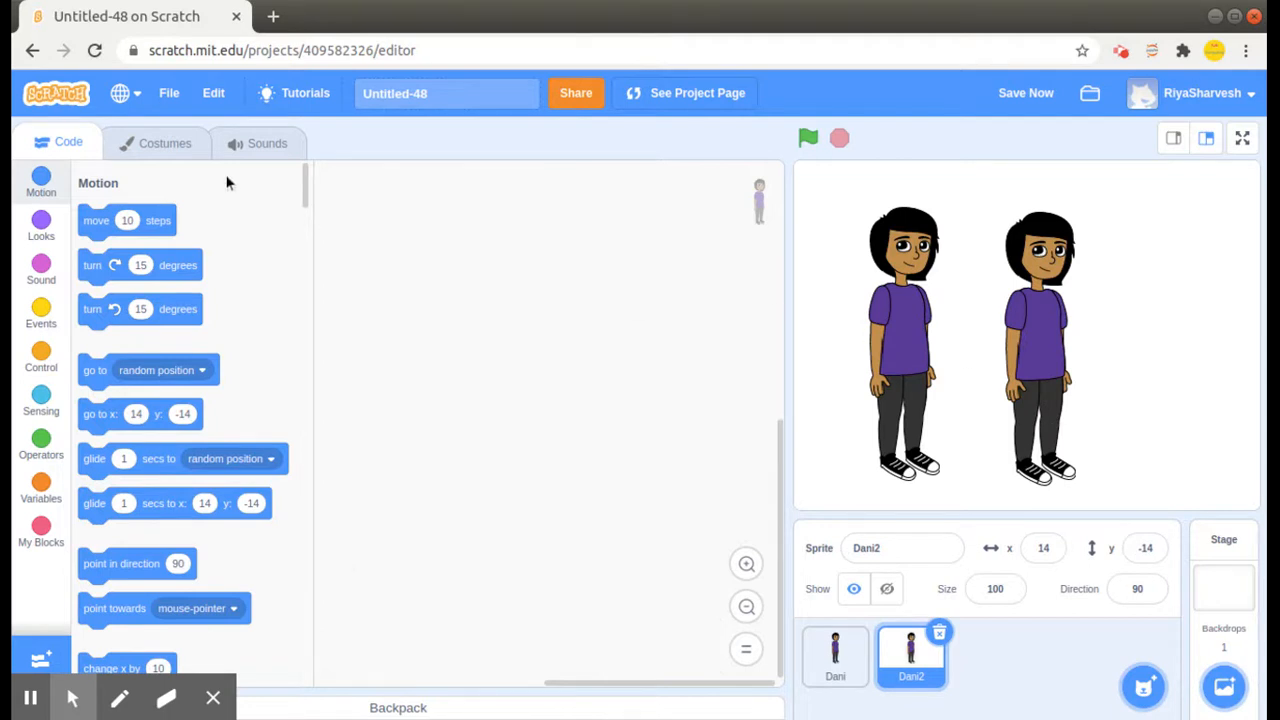
# - Switch Dani2 to the Dani-b ponytail costume and flip it horizontally
pyautogui.click(164, 144)
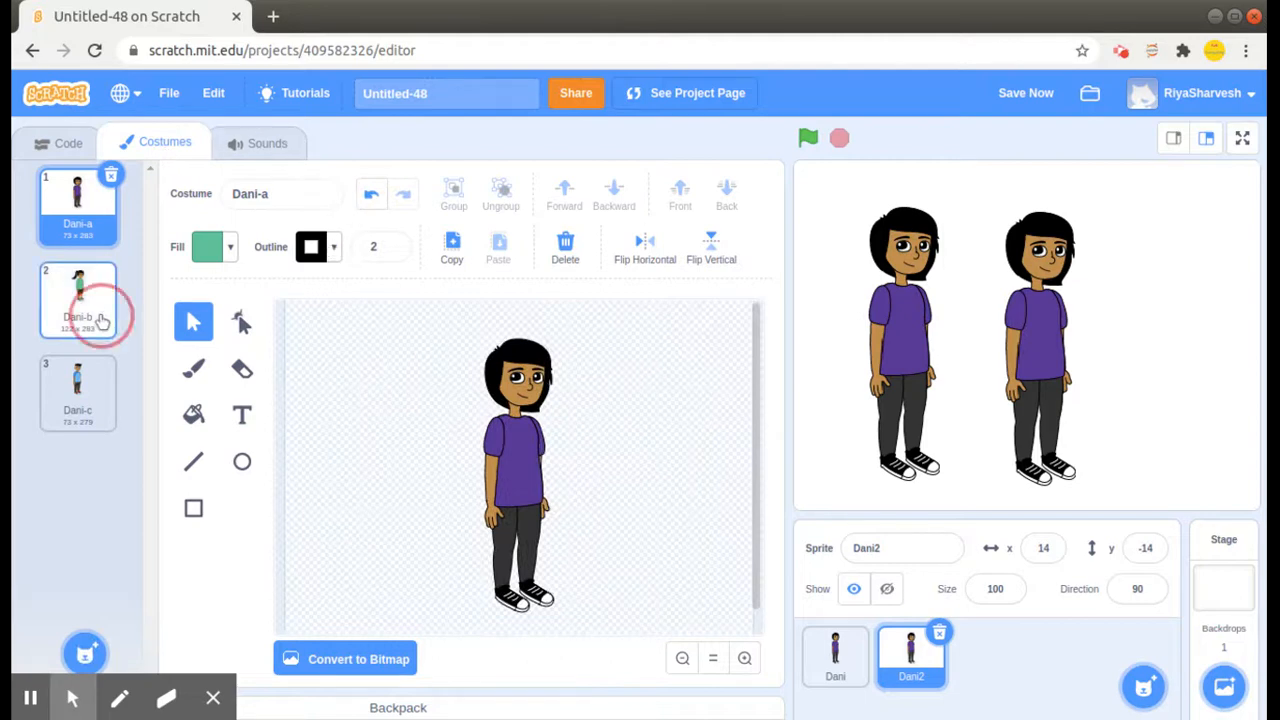
pyautogui.click(76, 300)
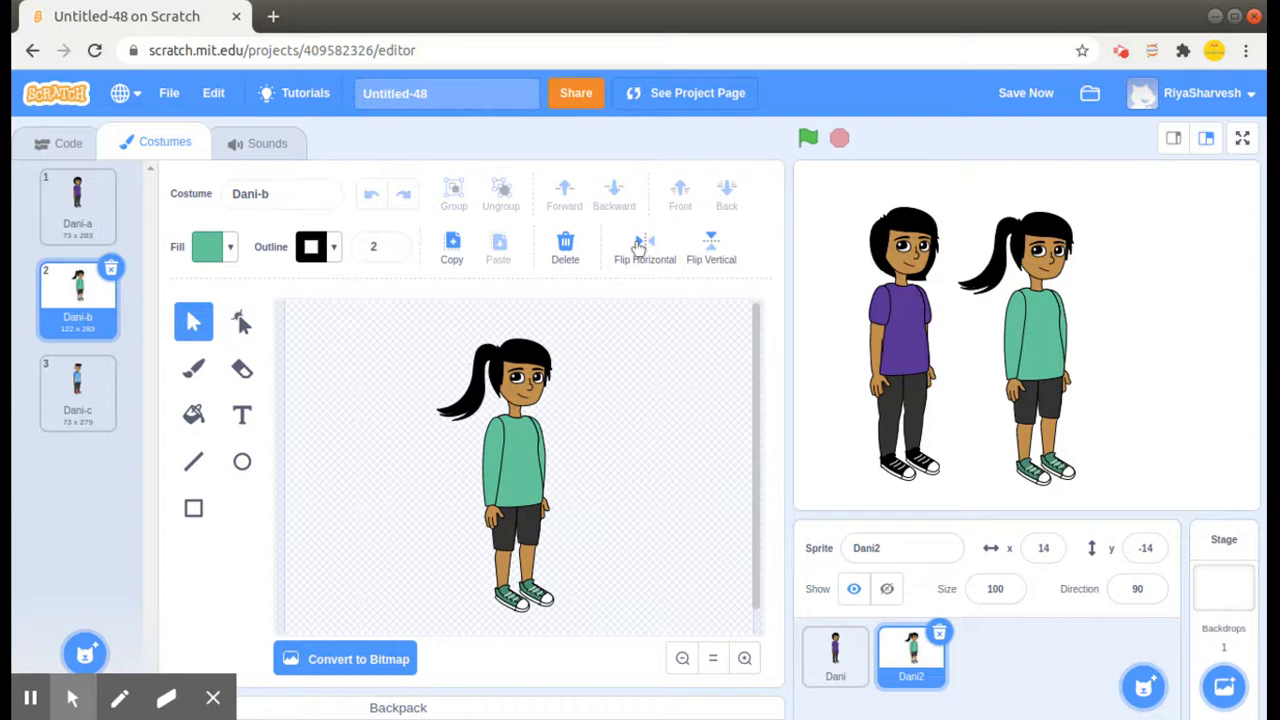
pyautogui.click(644, 240)
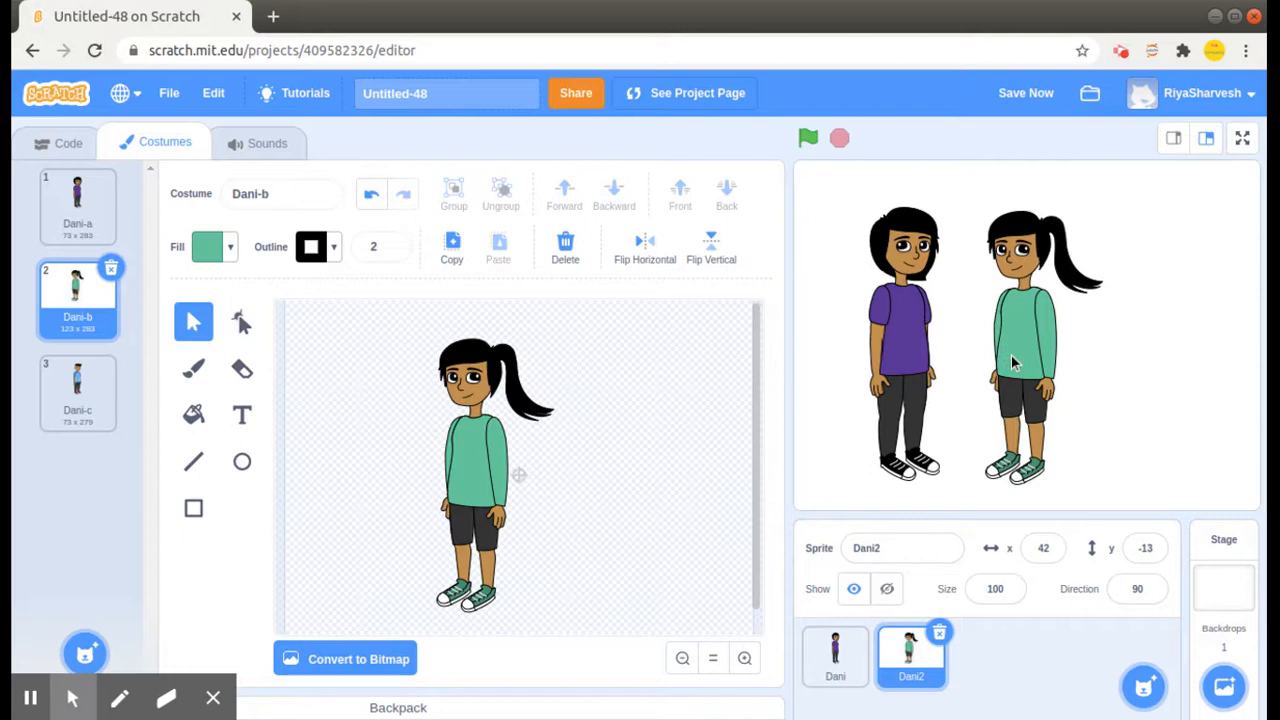
pyautogui.moveTo(62, 160)
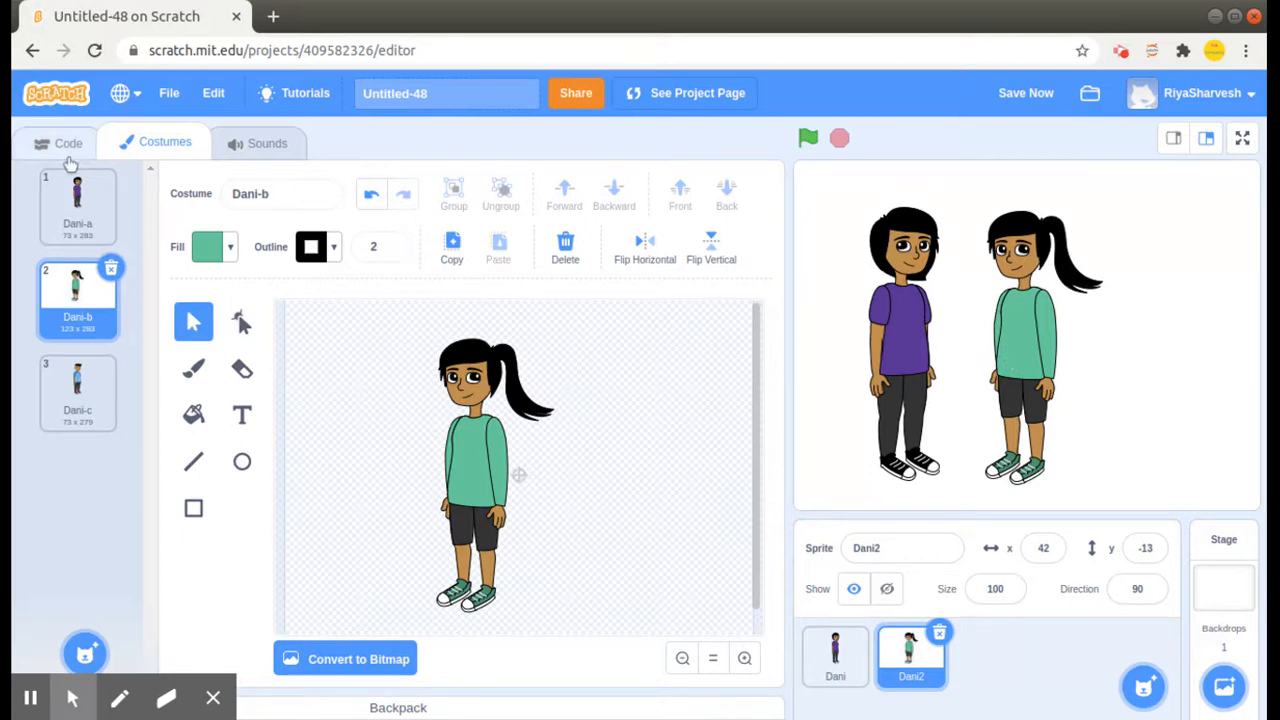
# - Remove the Dani sprites and add a Frog sprite found by searching 'frog'
pyautogui.click(62, 140)
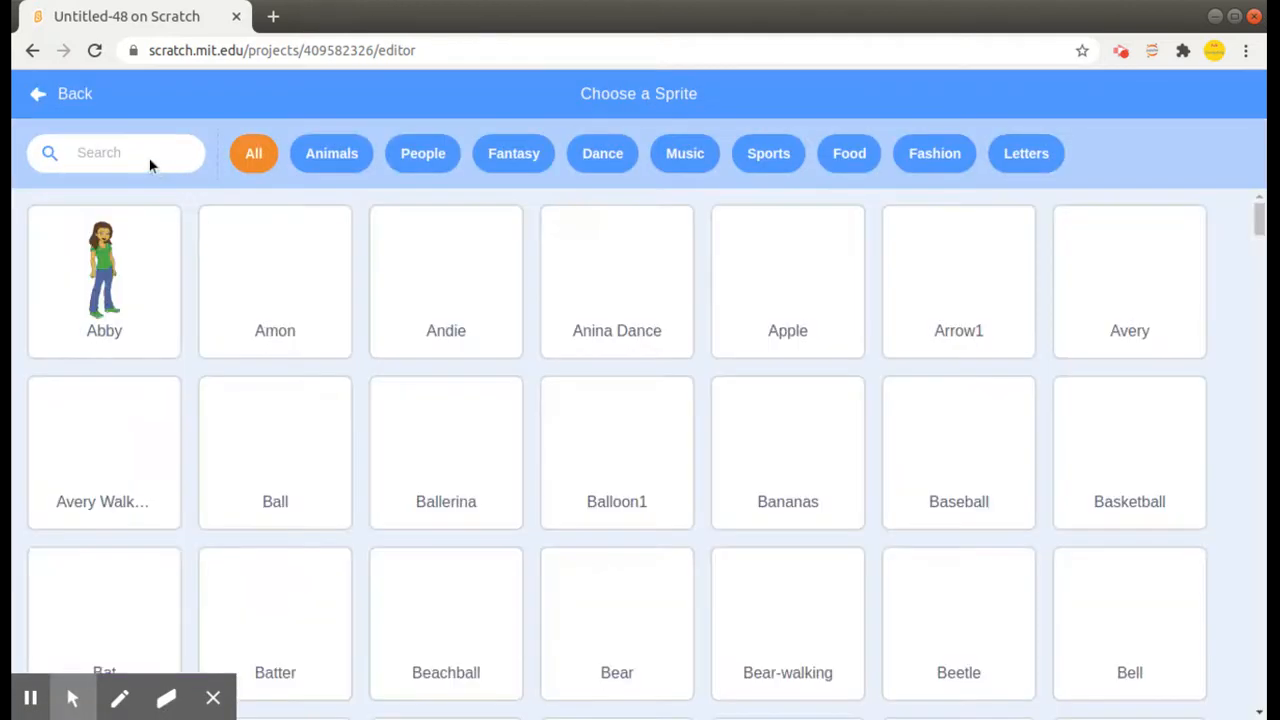
pyautogui.write('b')
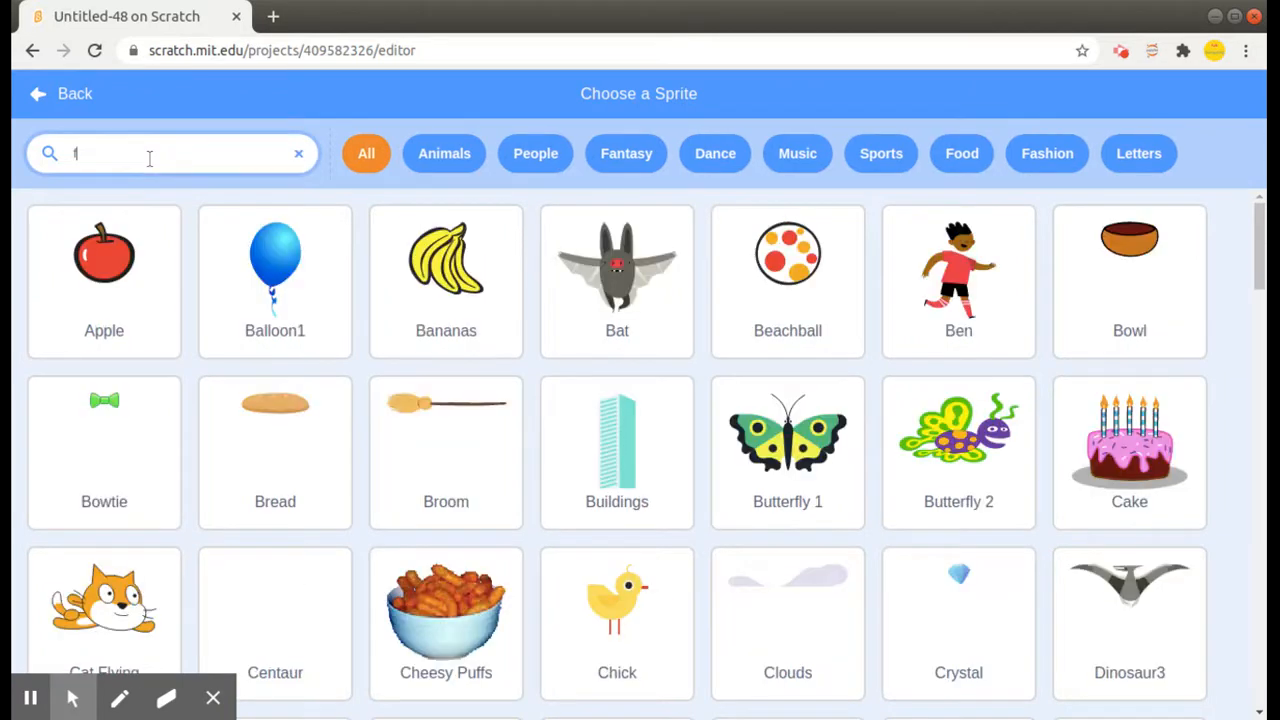
pyautogui.write('rog')
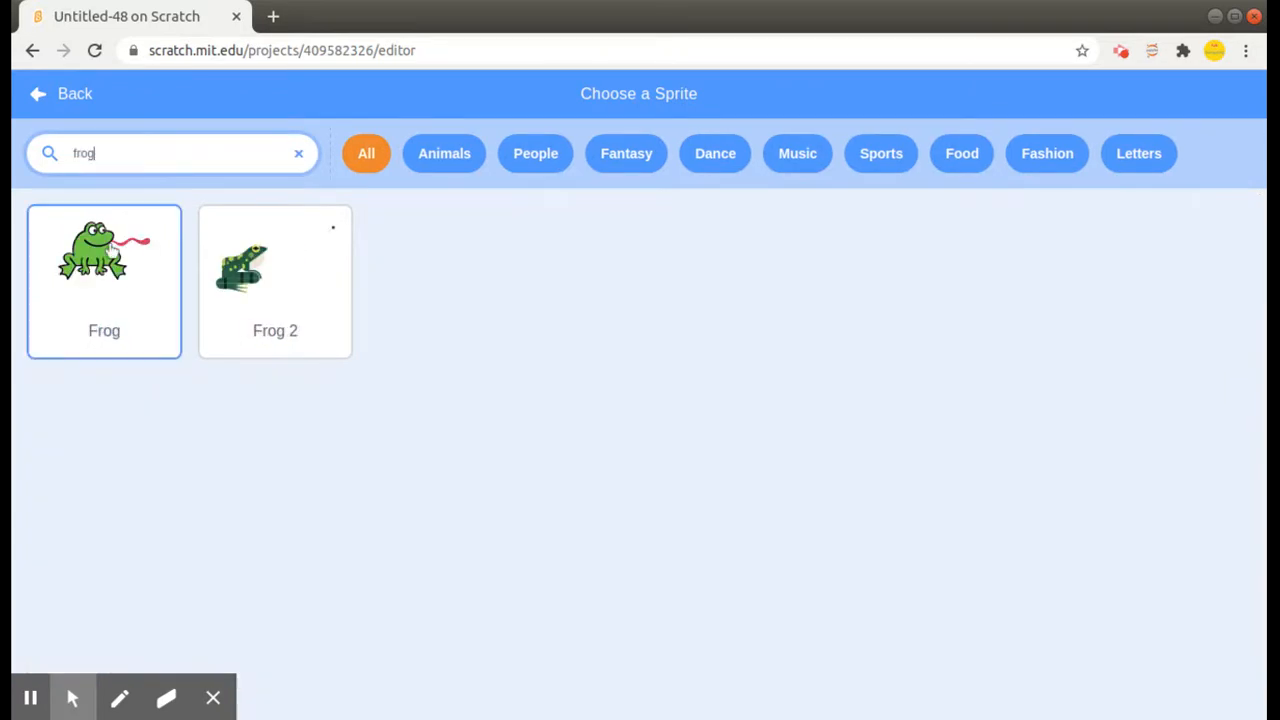
pyautogui.click(104, 260)
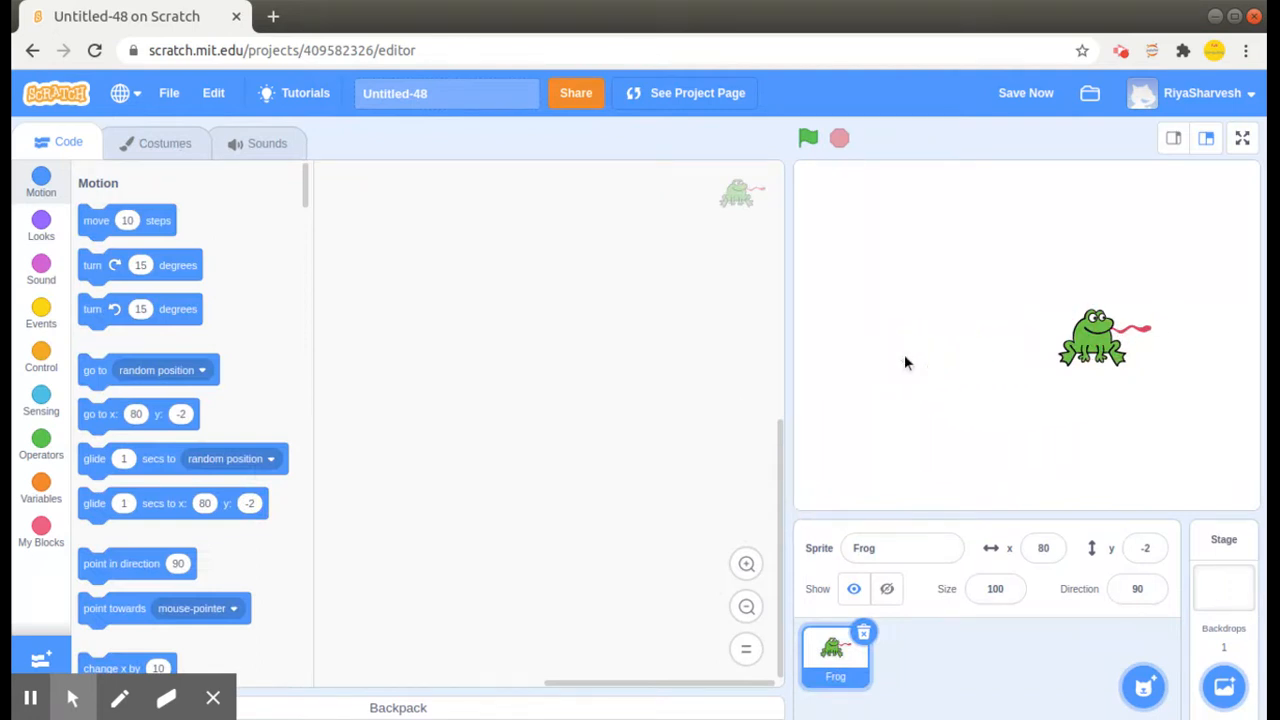
# - Move the frog left, duplicate it as Frog2 and place Frog2 to its right
pyautogui.moveTo(1092, 336); pyautogui.dragTo(864, 370)
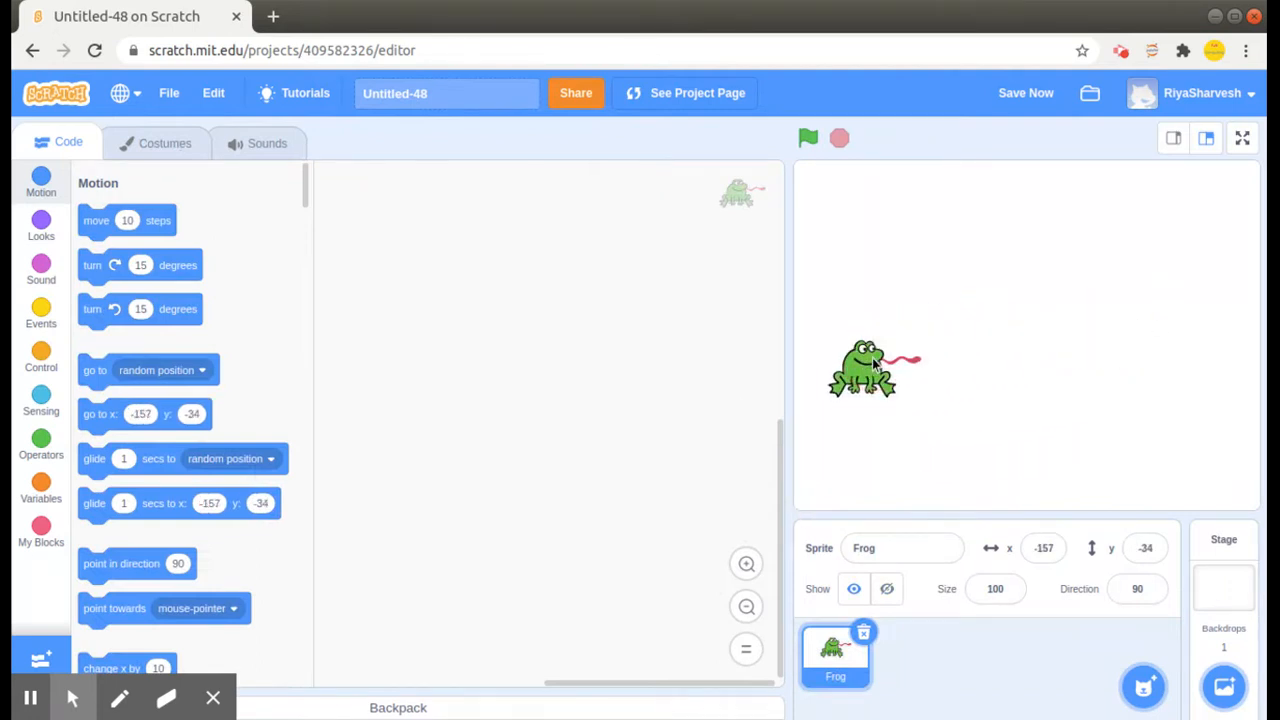
pyautogui.rightClick(836, 652)
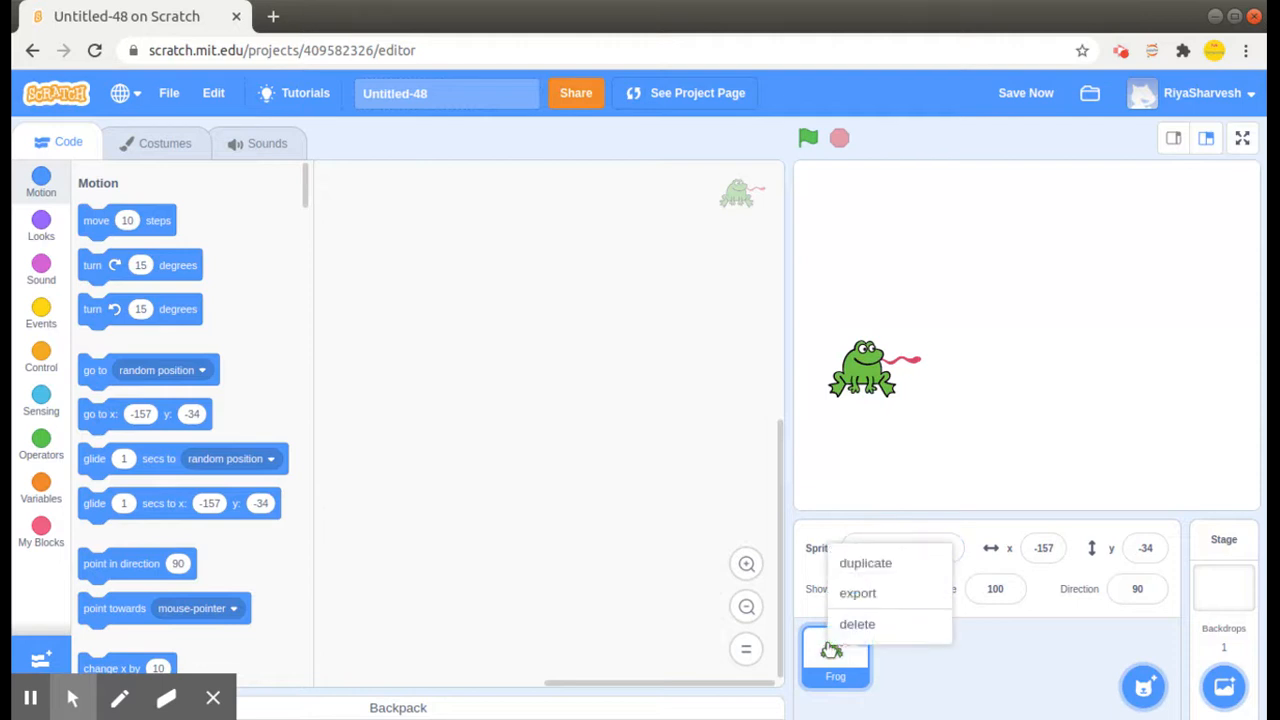
pyautogui.click(864, 564)
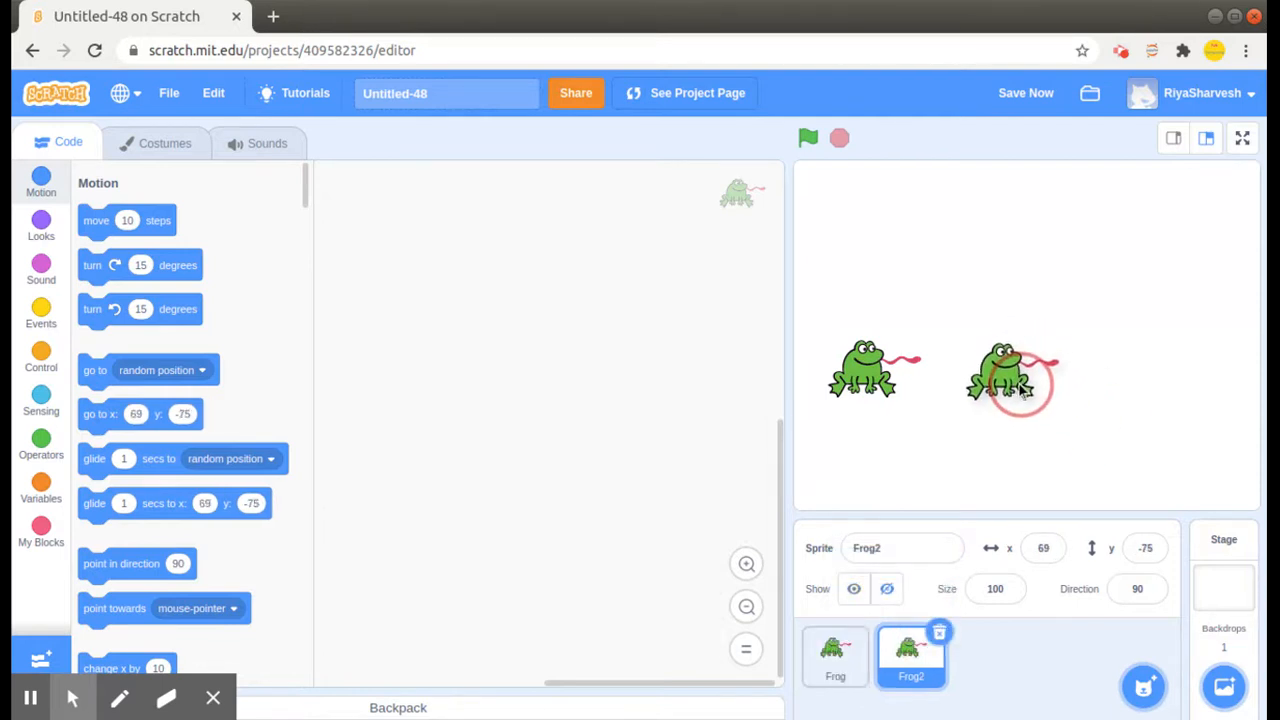
pyautogui.moveTo(1010, 376); pyautogui.dragTo(996, 376)
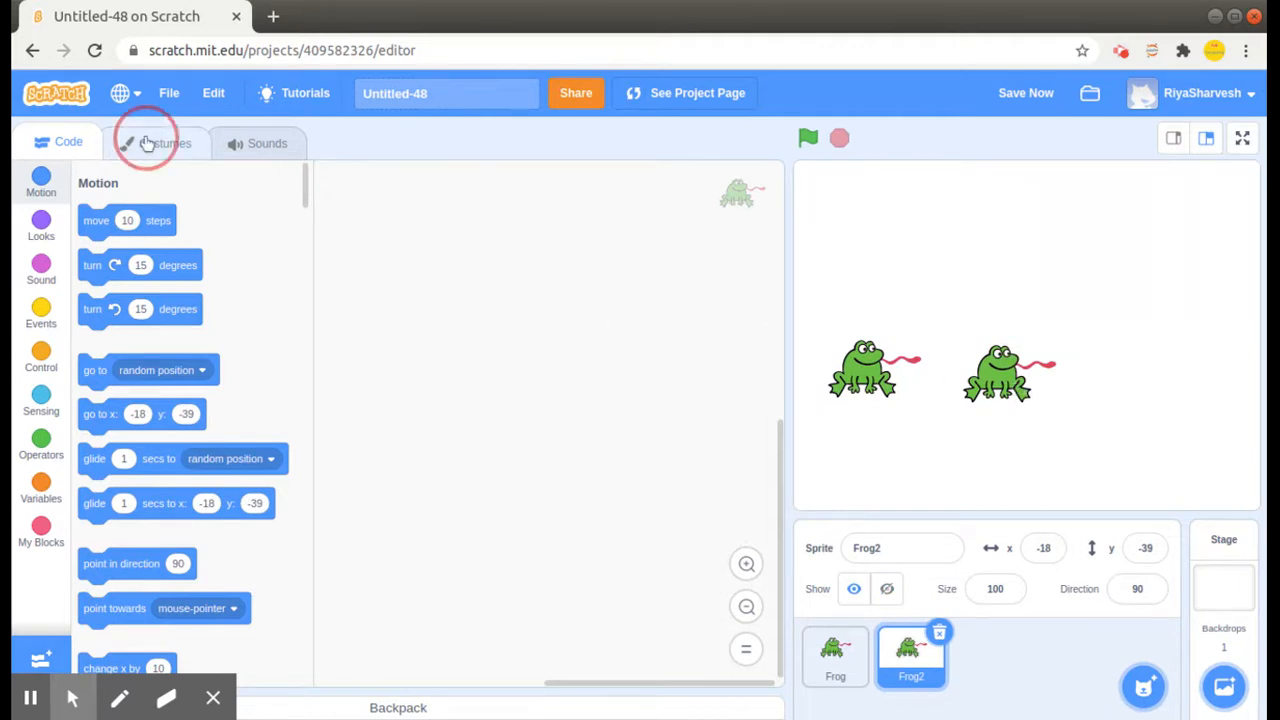
# - Flip Frog2's costume horizontally so the two frogs face each other
pyautogui.click(164, 140)
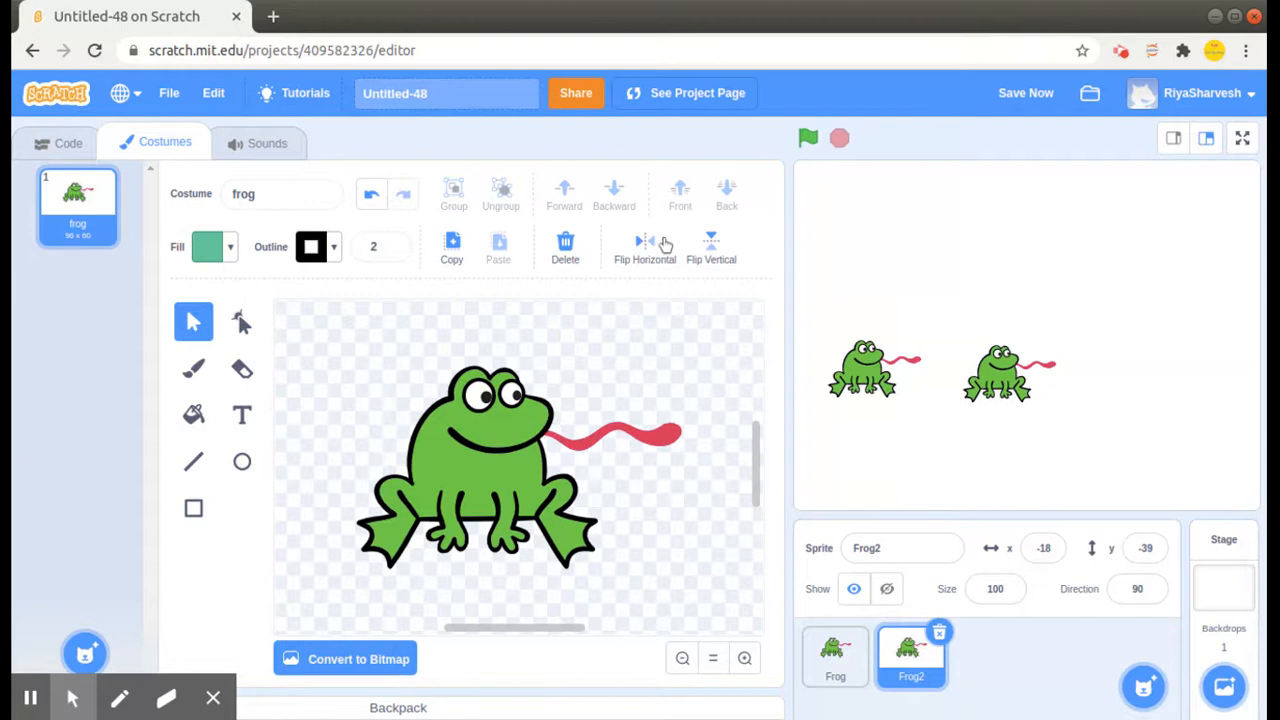
pyautogui.click(644, 244)
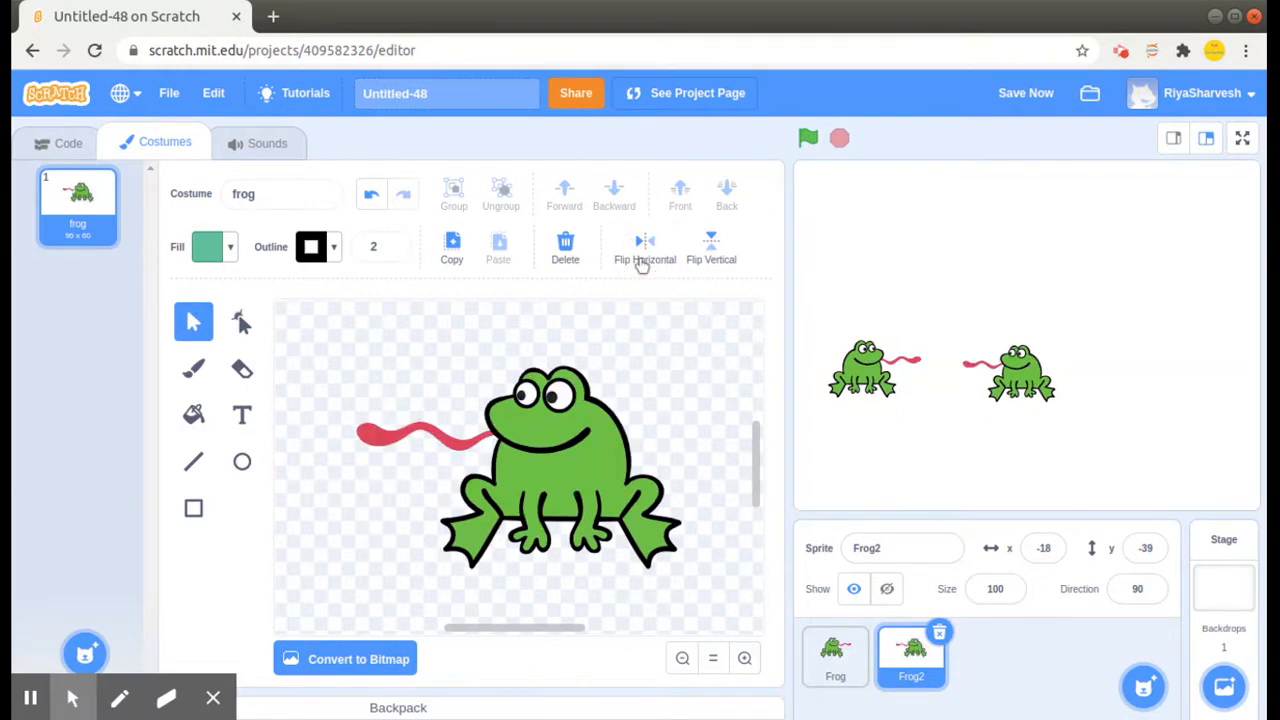
pyautogui.moveTo(616, 156)
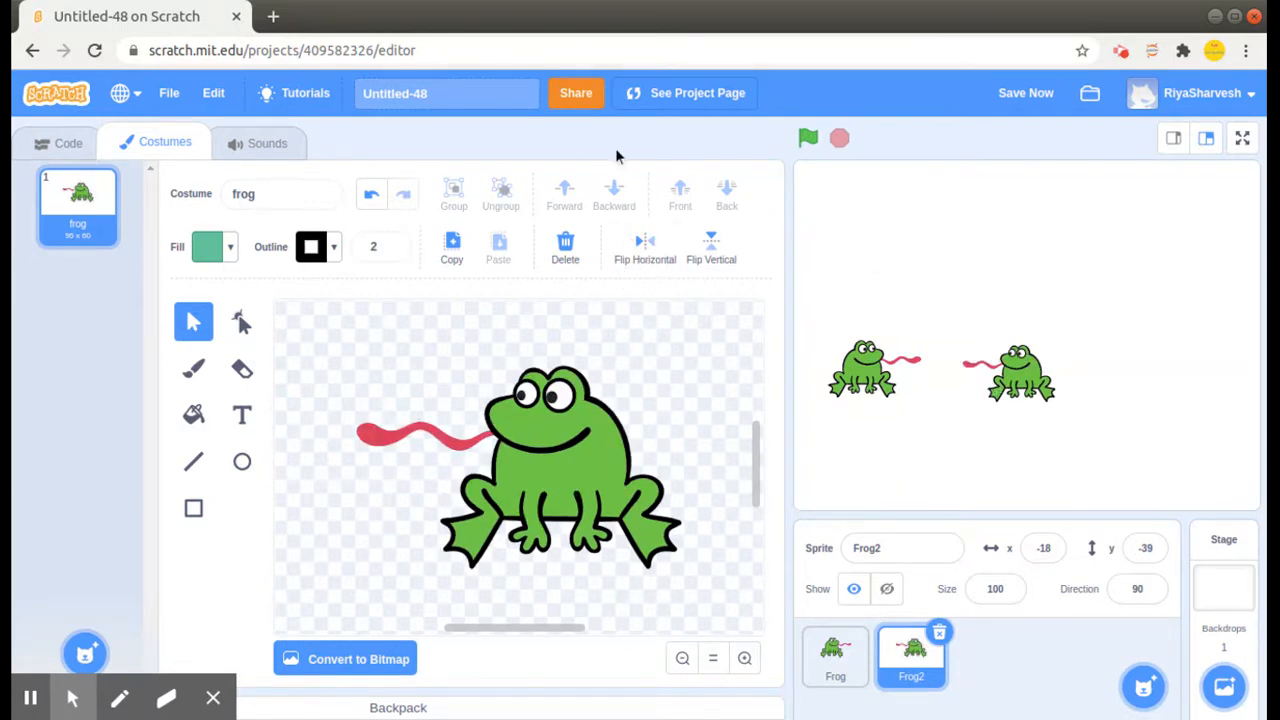
pyautogui.click(64, 144)
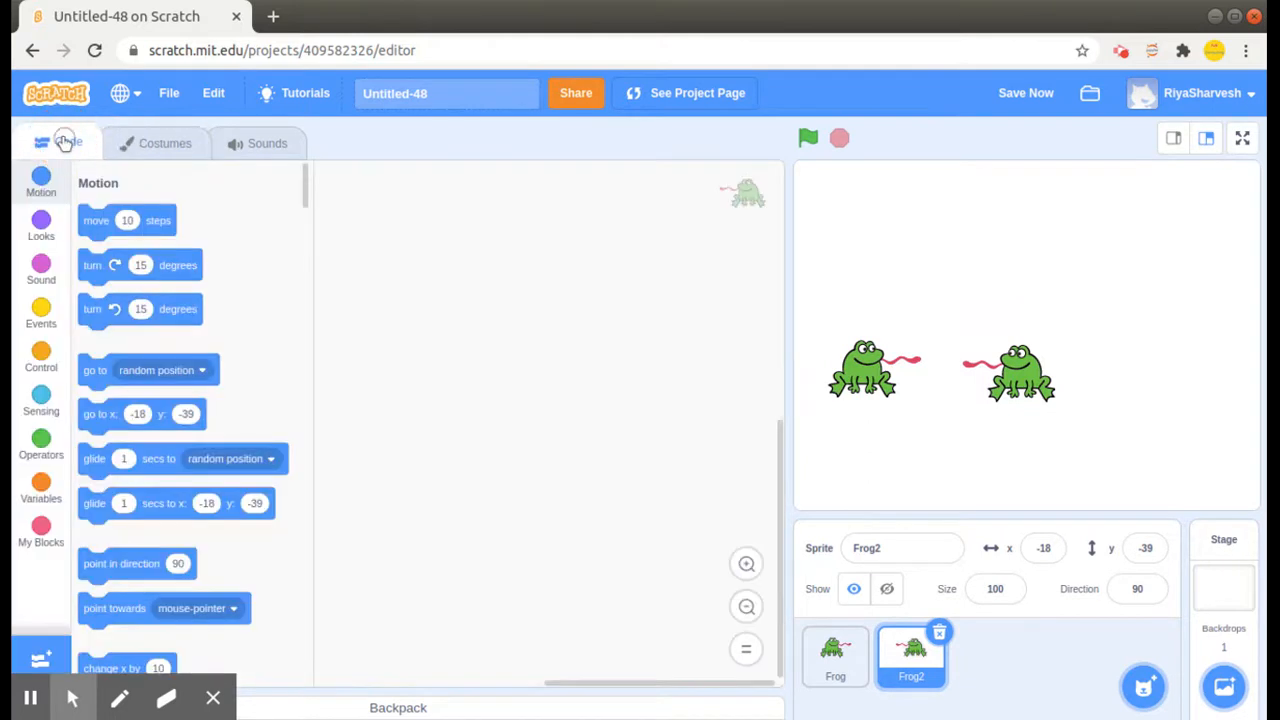
pyautogui.click(64, 144)
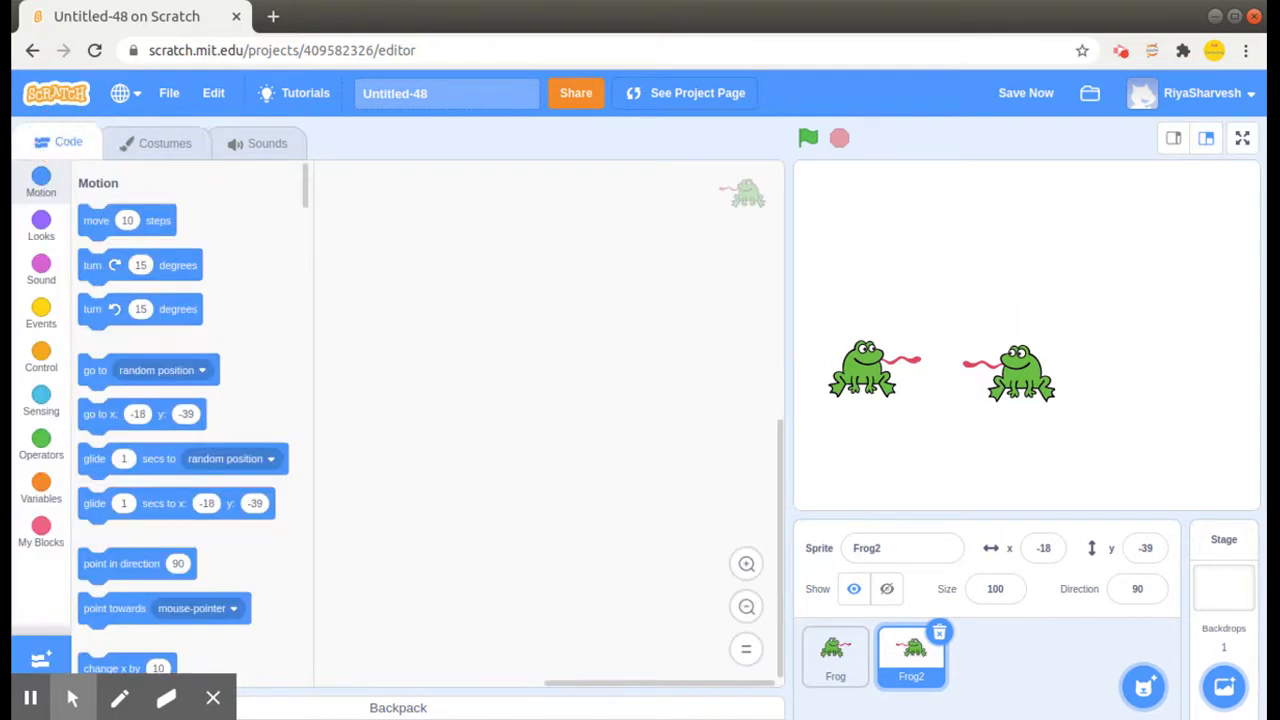
pyautogui.moveTo(606, 604)
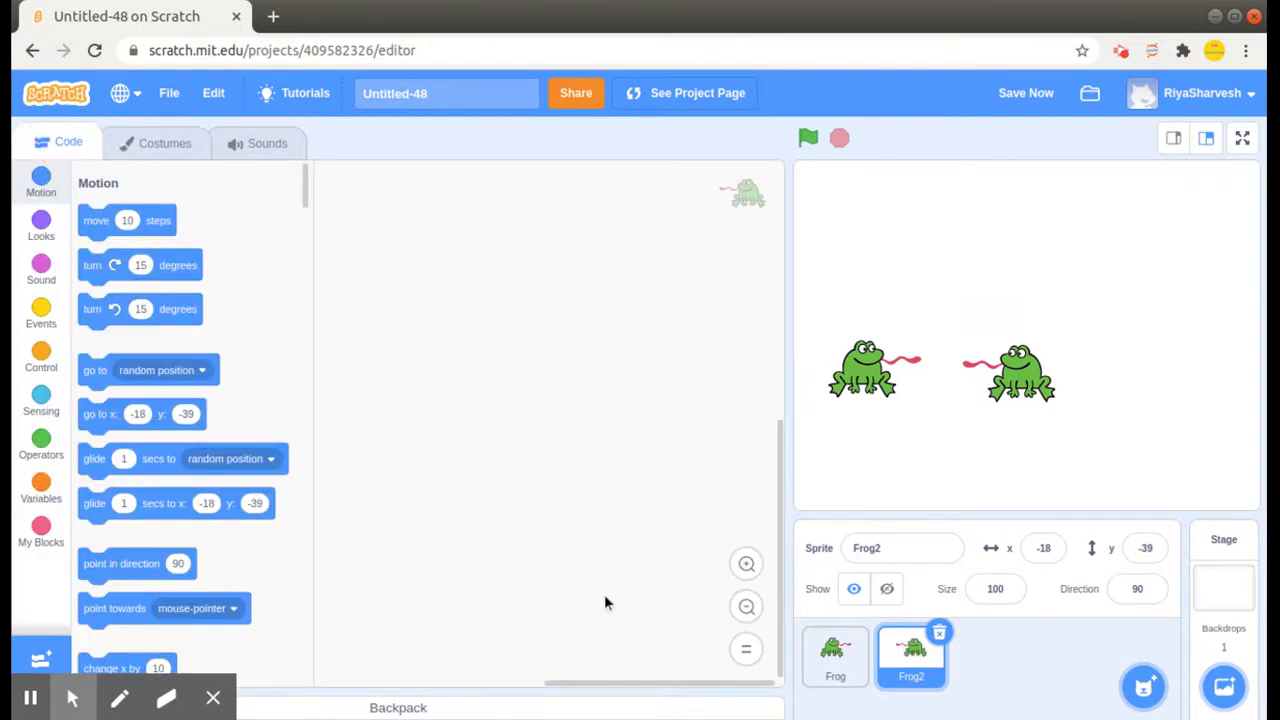
pyautogui.moveTo(648, 640)
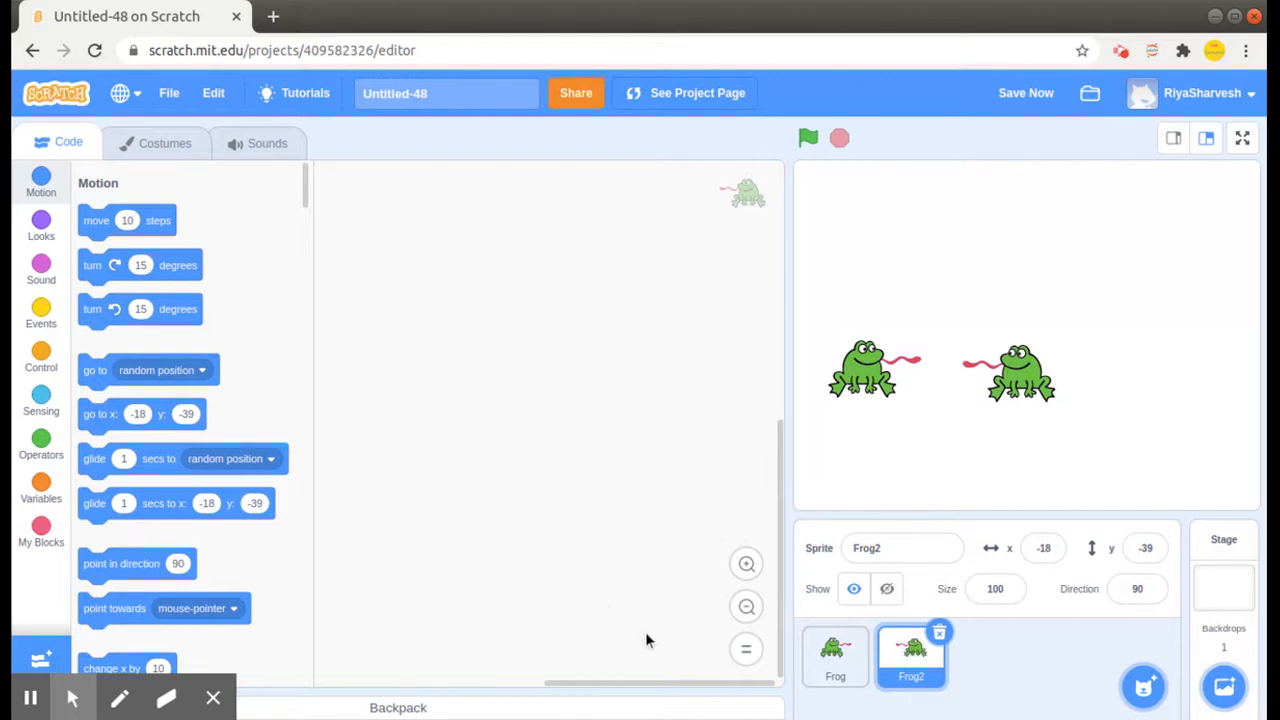
pyautogui.moveTo(742, 680)
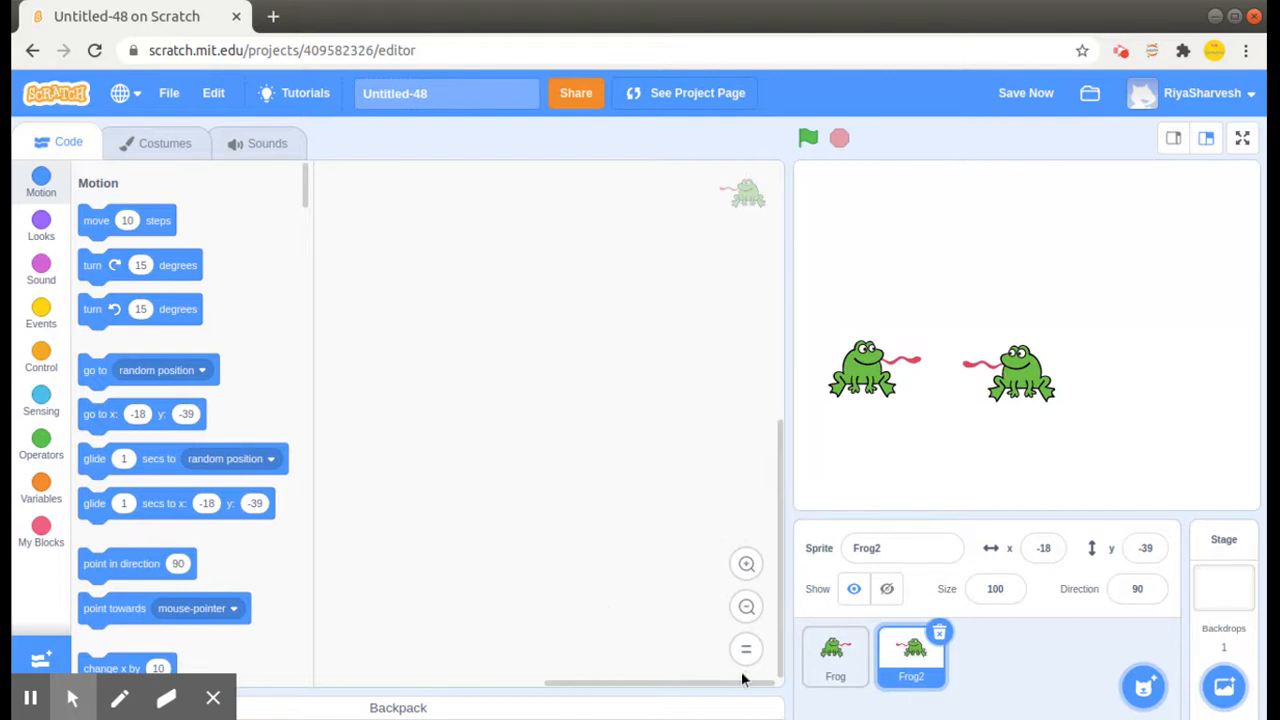